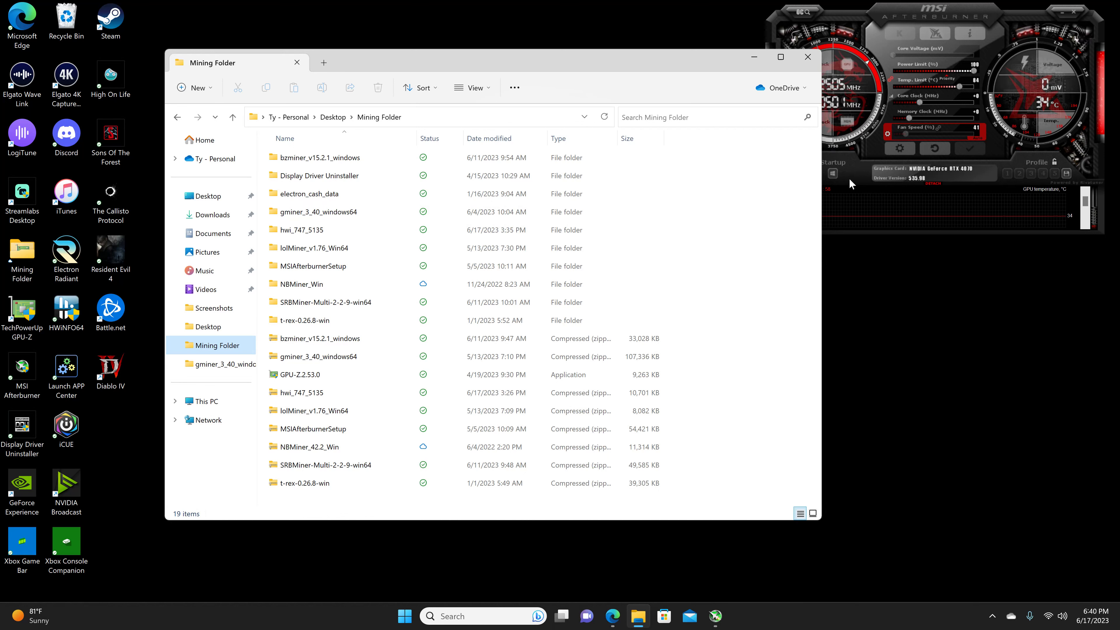
Open the gminer_3_40_windows64 folder to list the mining batch files and miner application
double_click(318, 211)
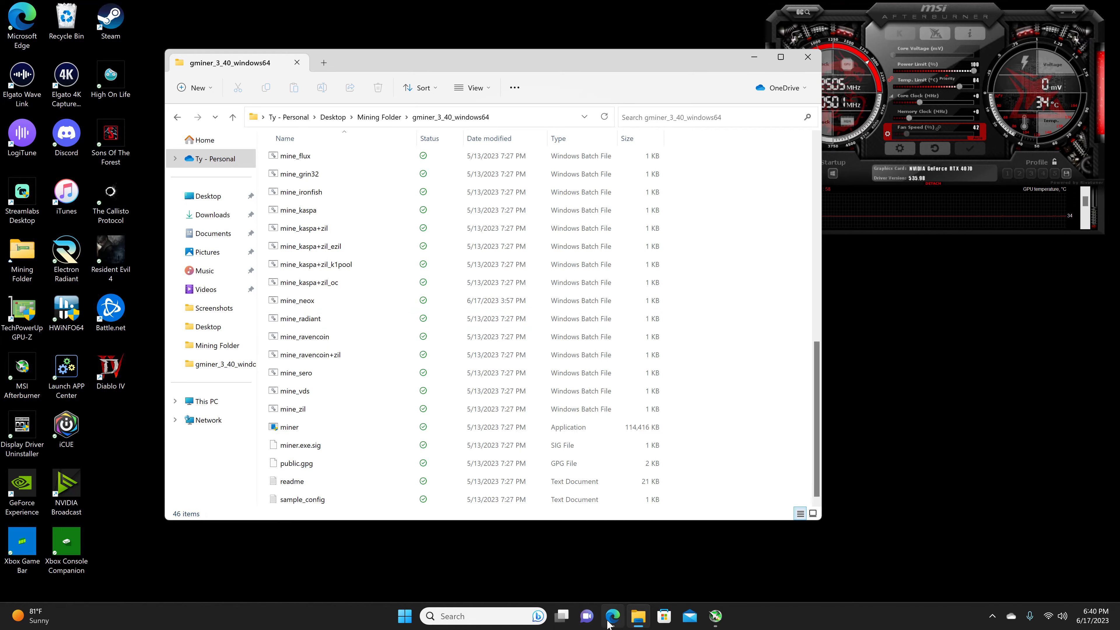
Show the MiningPoolStats Neoxa KawPow pool list in Edge and scroll through the ranked pools
click(611, 616)
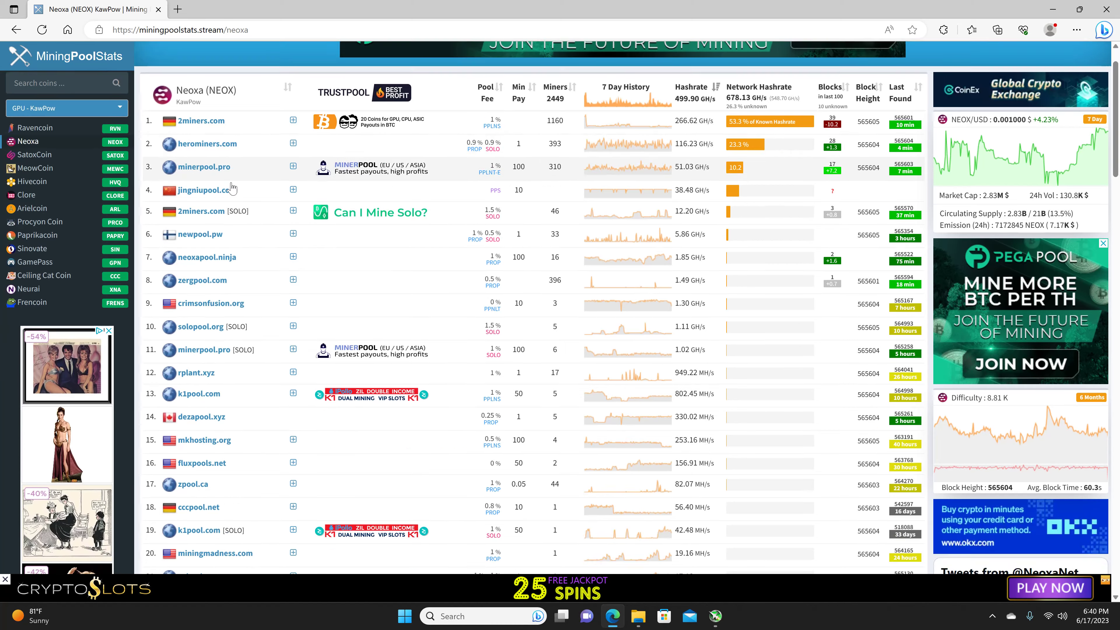
scroll(down, 3)
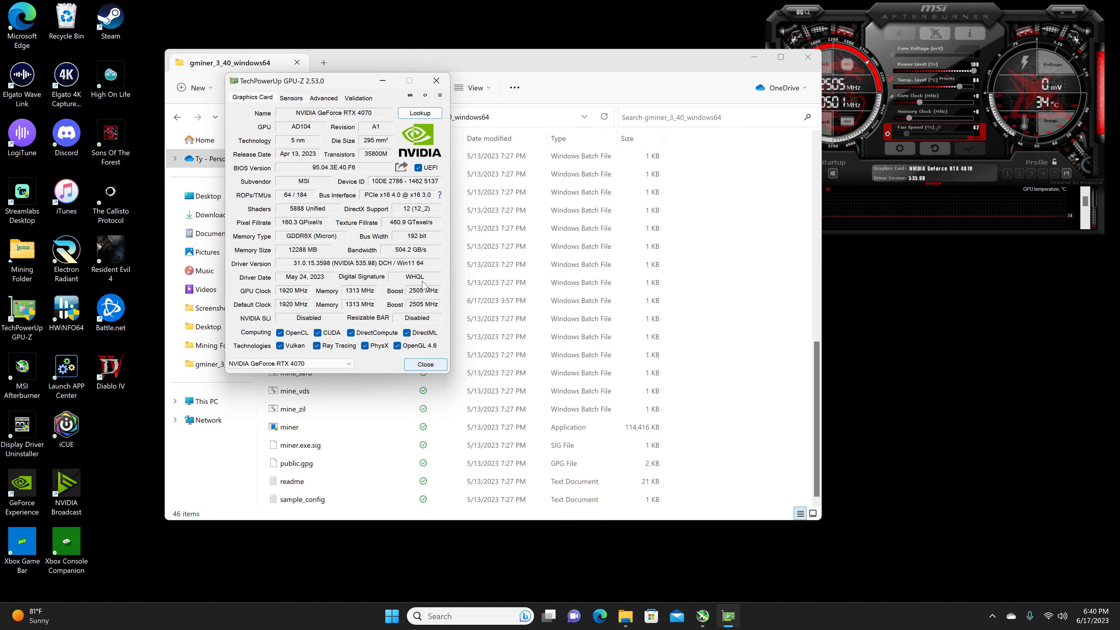
Check the RTX 4070's live sensor readings in GPU-Z, then close GPU-Z
click(291, 98)
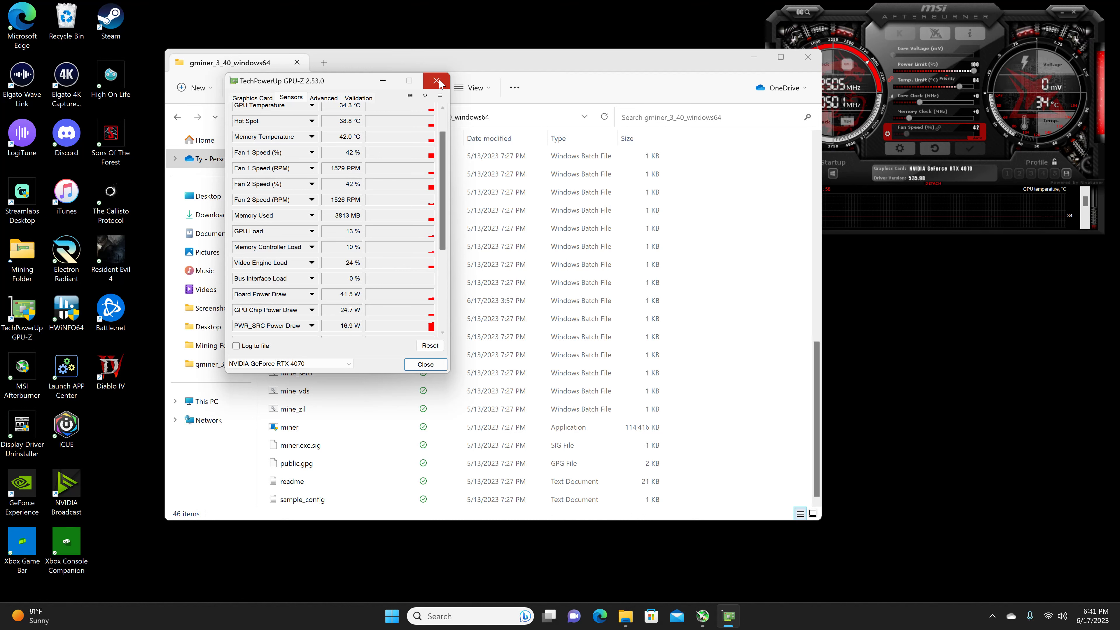
click(439, 81)
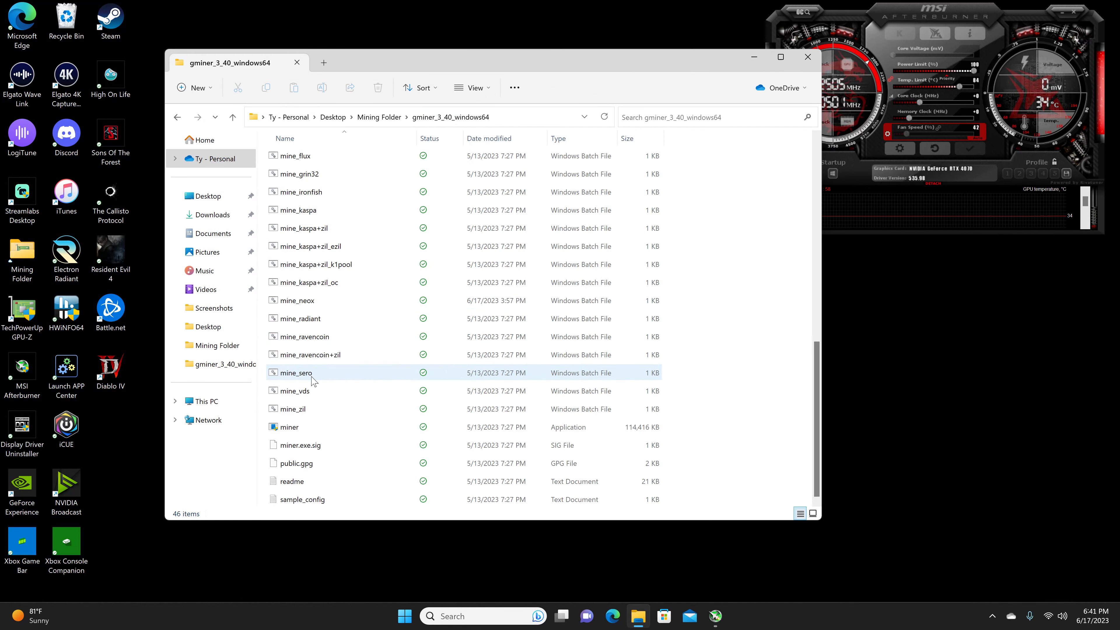
Launch mine_neox.bat so GMiner starts mining Neoxa (KAWPOW) on herominers
click(296, 300)
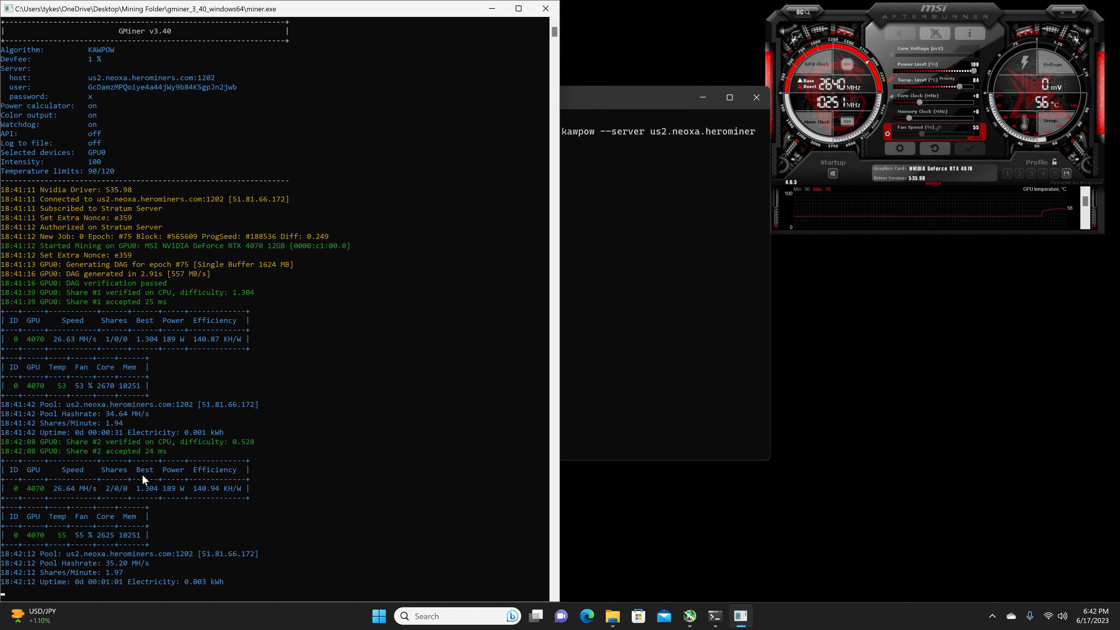
mouse_move(307, 429)
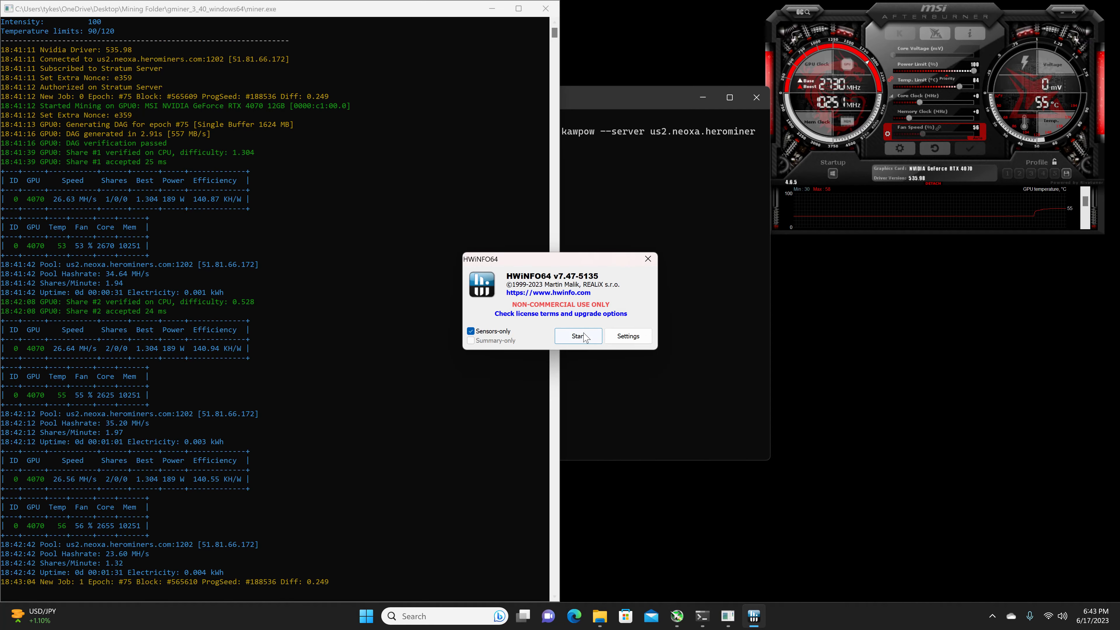
Start HWiNFO64 in sensors-only mode to run sensor detection
click(578, 336)
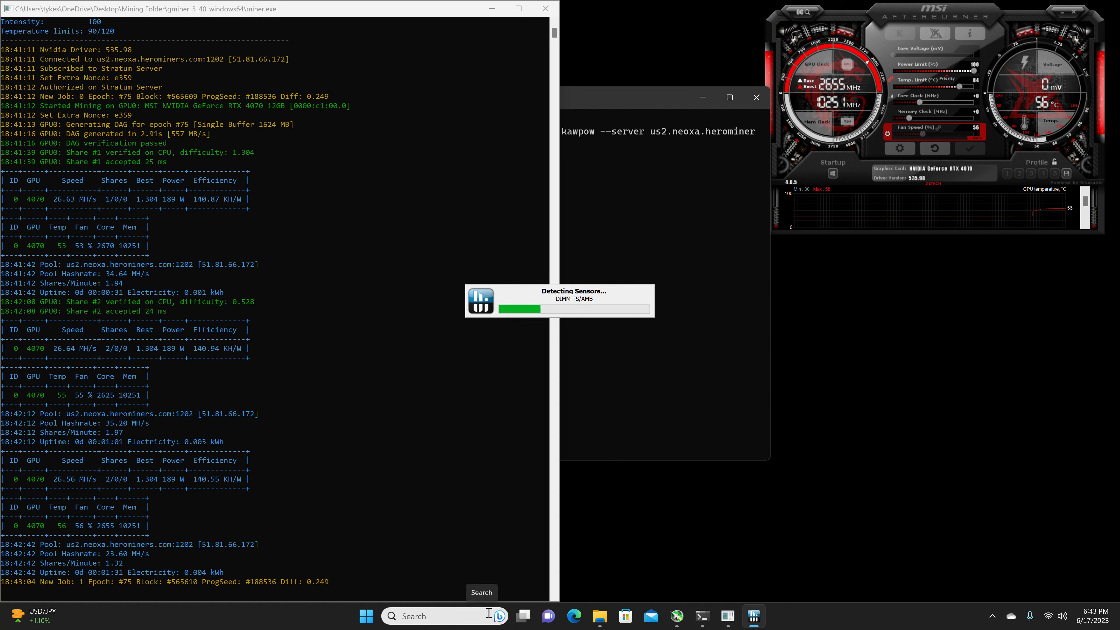
mouse_move(521, 512)
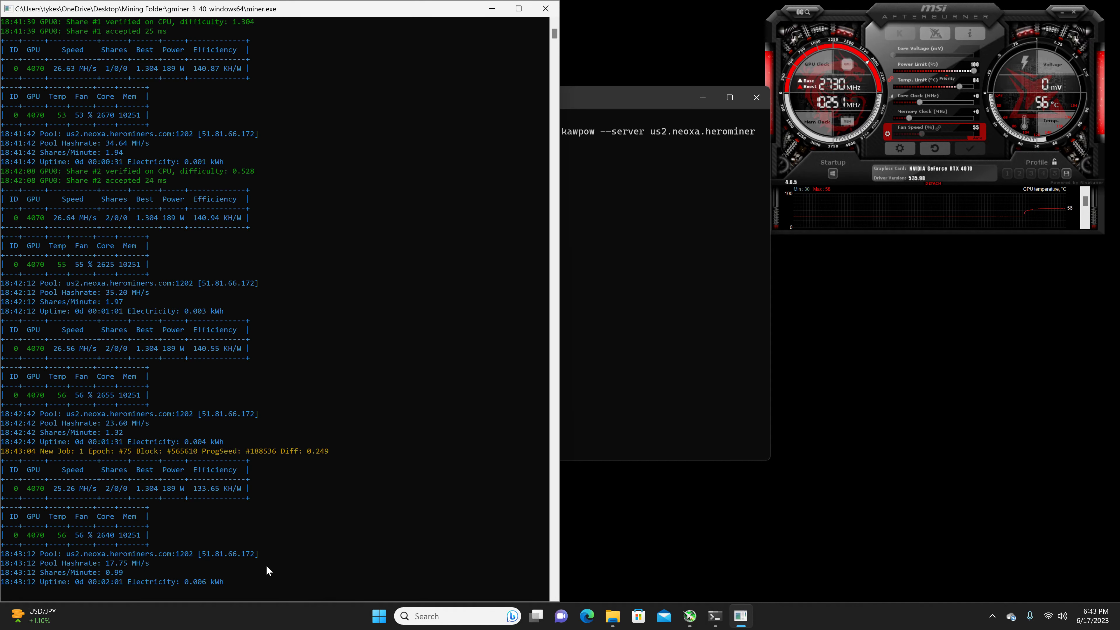
Close the GMiner window before adjusting the Afterburner limits
click(546, 8)
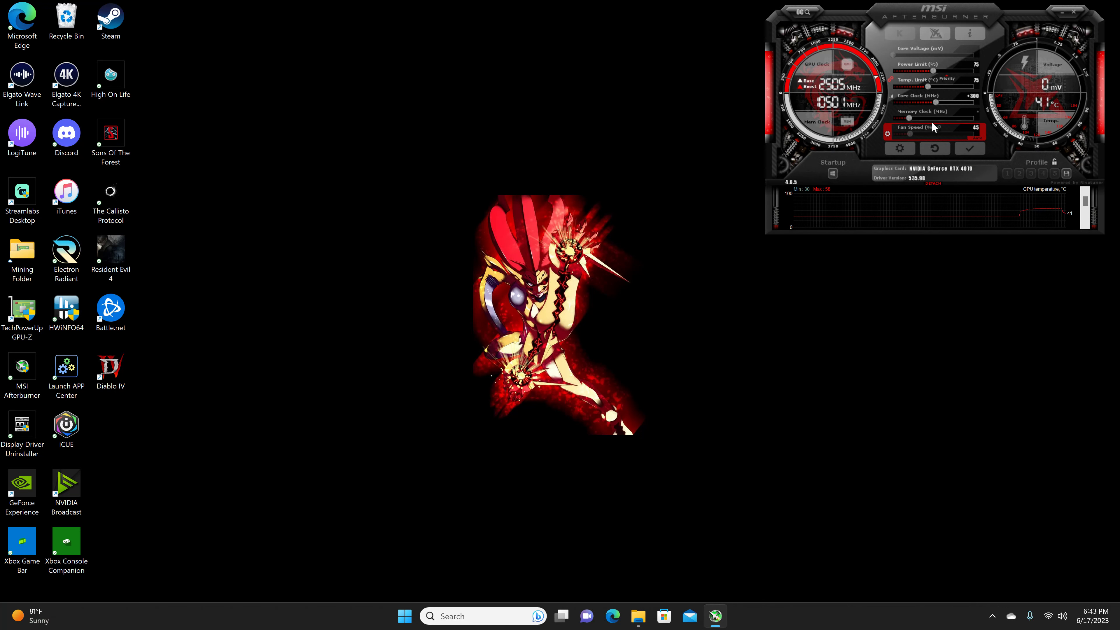
mouse_move(932, 119)
text(hwi)
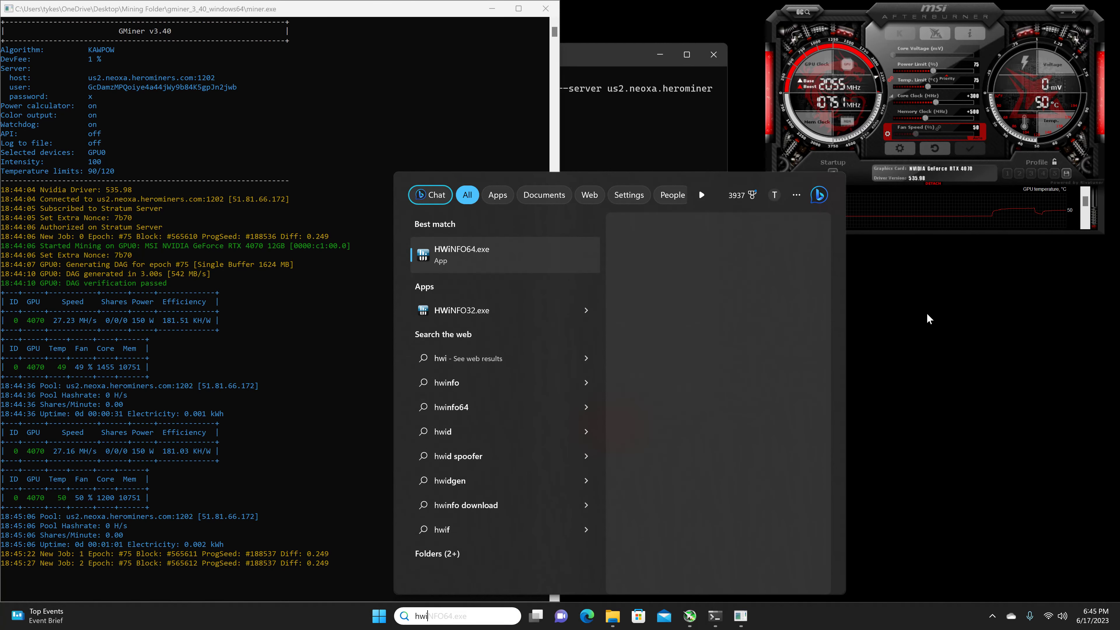
Launch HWiNFO64.exe from Start search to show RTX 4070 temperatures alongside the restarted miner
click(473, 254)
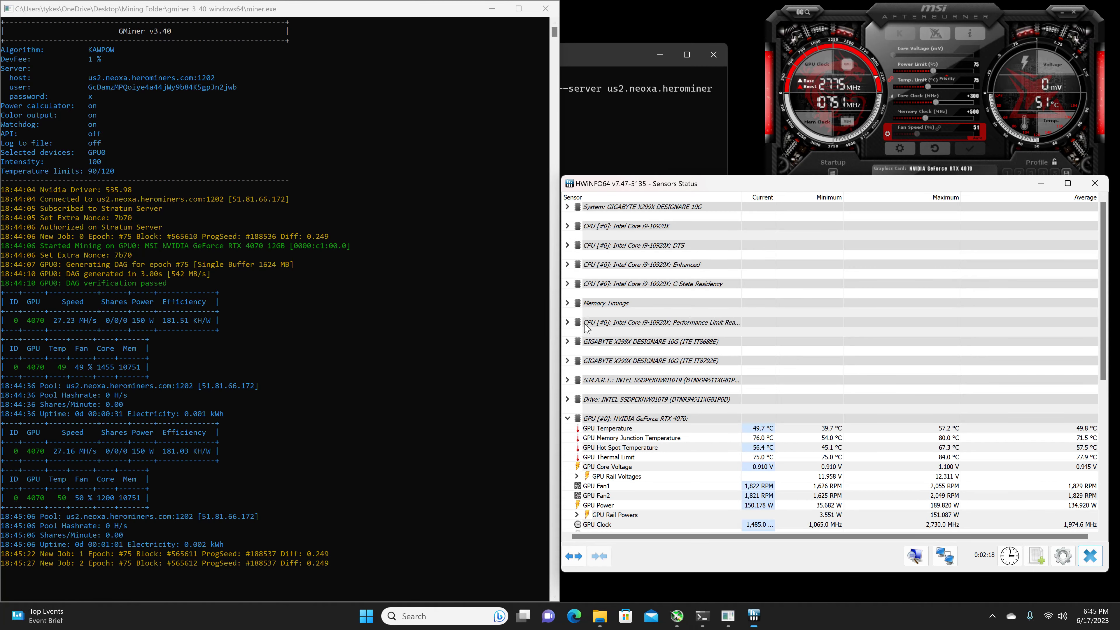